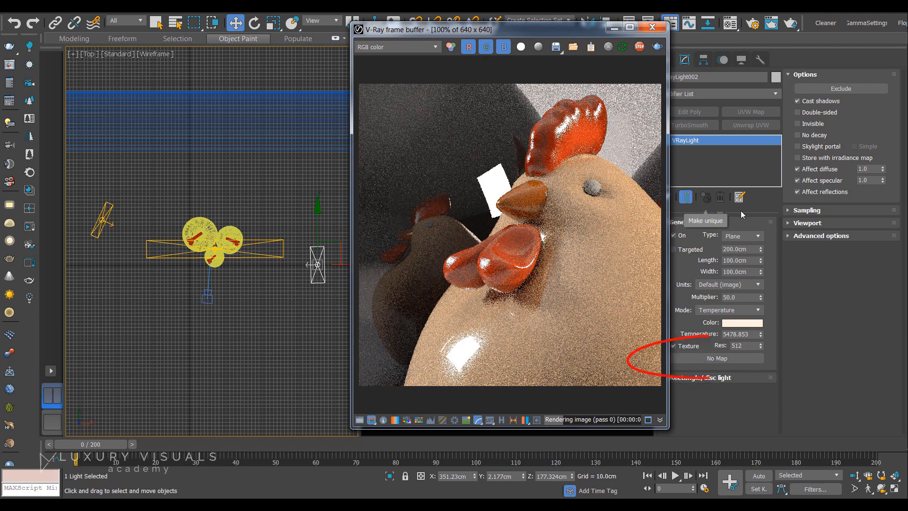
- Assign a VRaySoftbox map from the V-Ray maps list to the light's texture slot
click(717, 358)
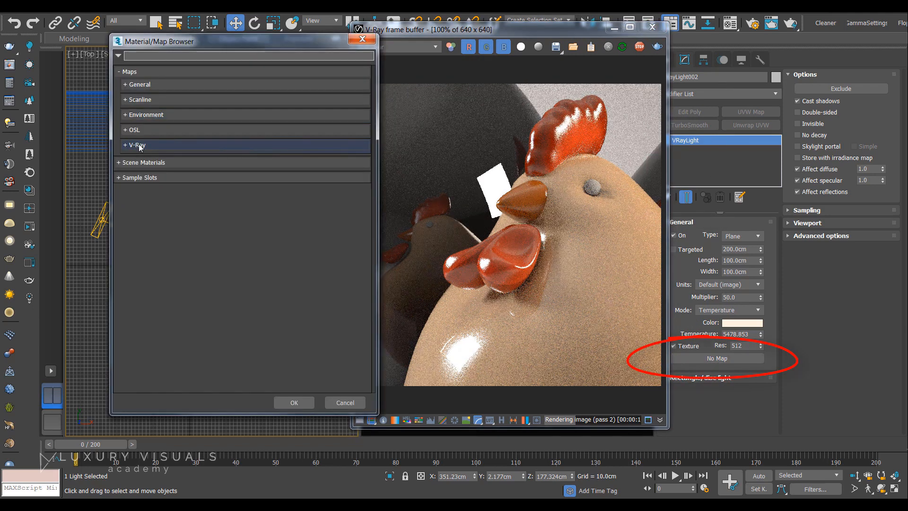
click(135, 145)
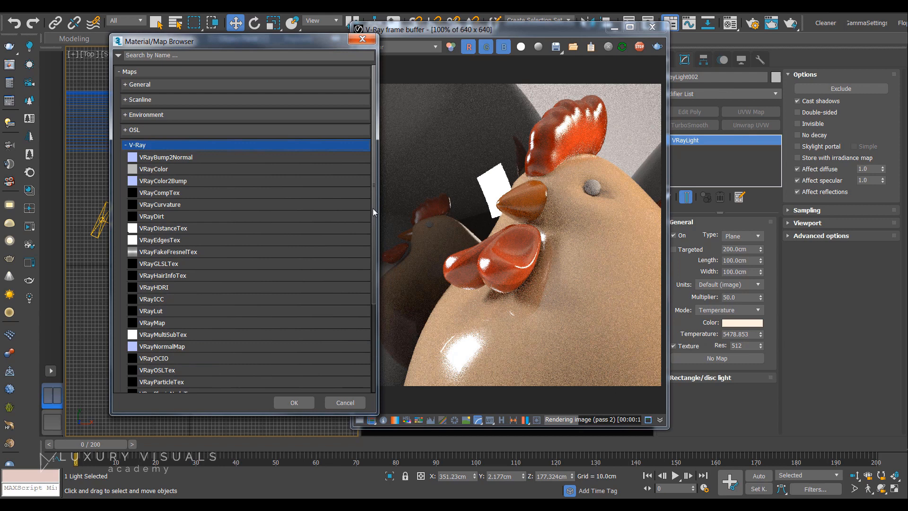
scroll(down, 3)
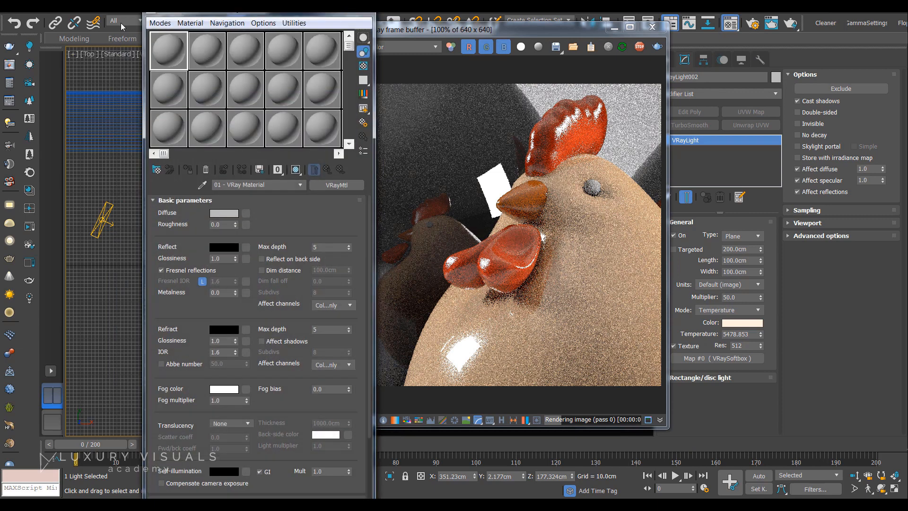
- Load the light's Map #0 (VRaySoftbox) into the Material Editor as an instance
click(161, 23)
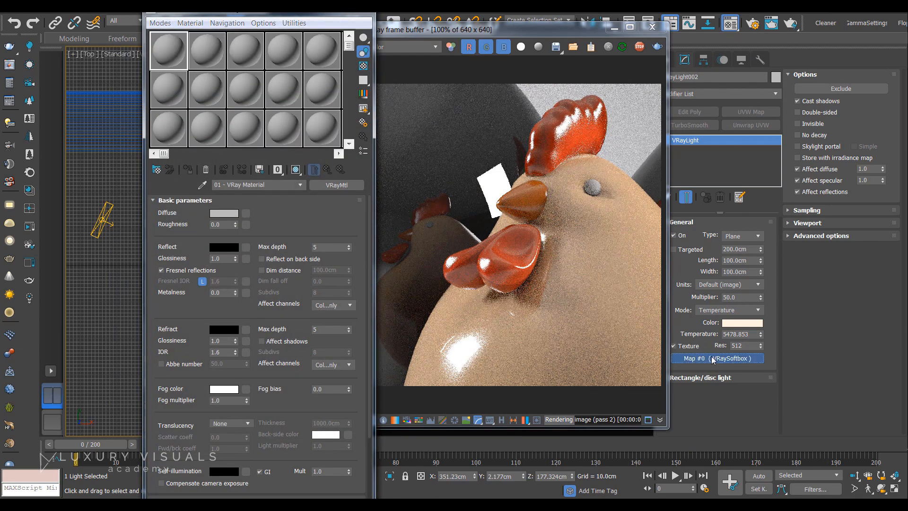
click(718, 358)
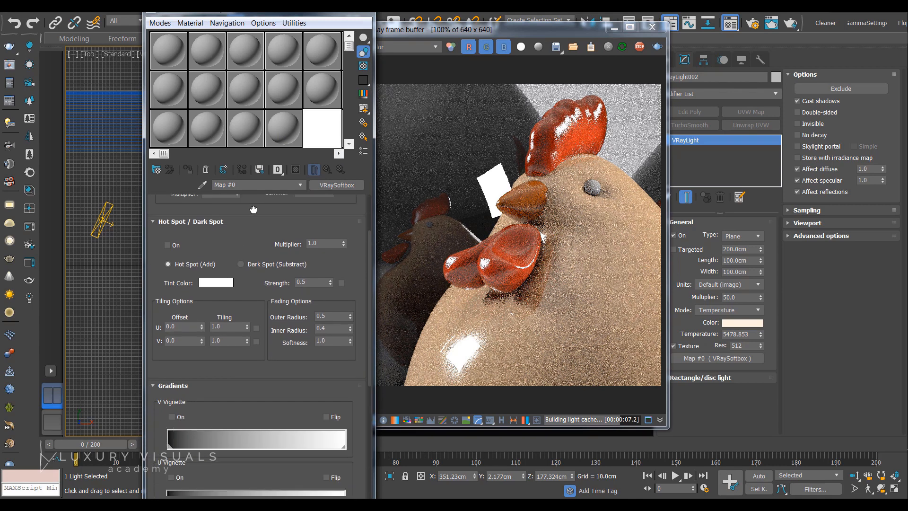
- Turn on the VRaySoftbox Frame gradient and preview the darkened edges
scroll(down, 3)
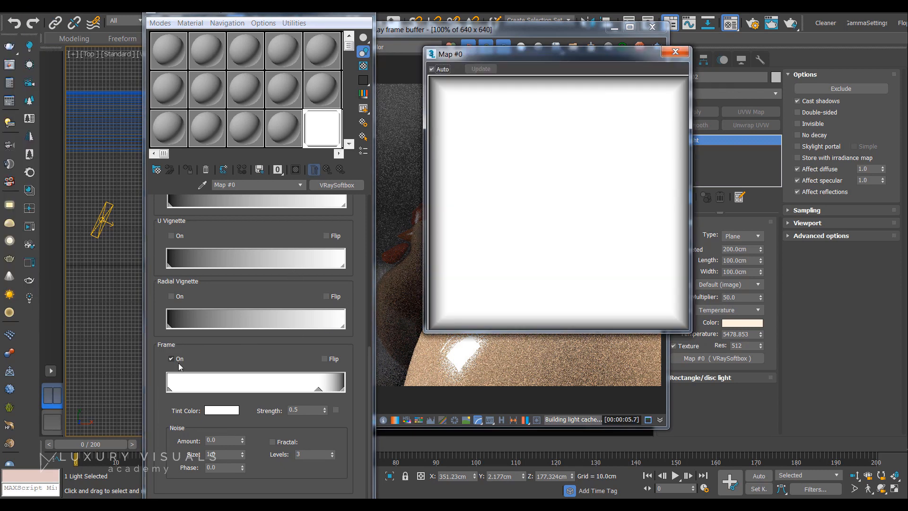
click(171, 359)
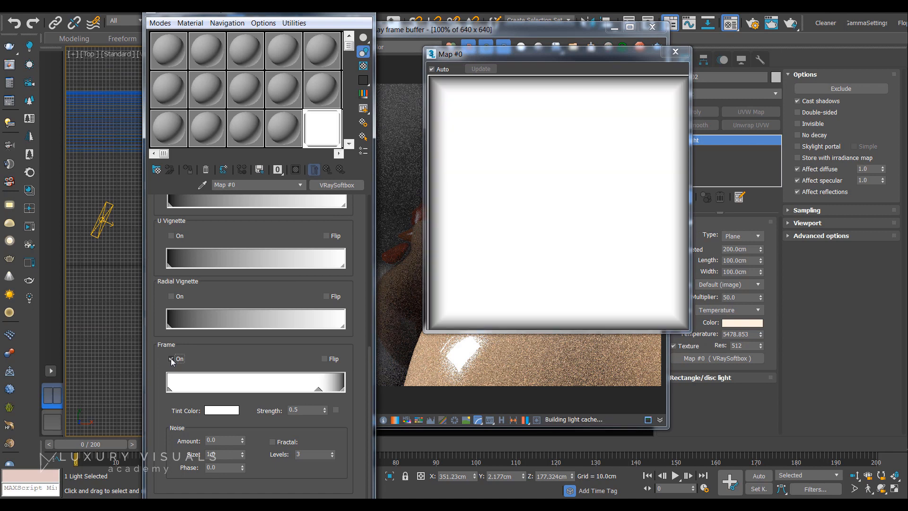
click(171, 359)
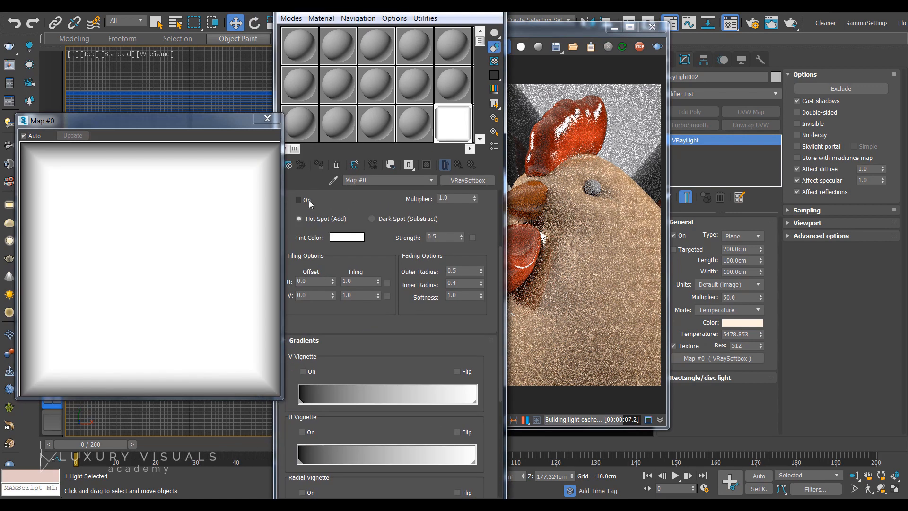
- Replace the VRaySoftbox map type with Composite, prompting to keep the old map
click(299, 199)
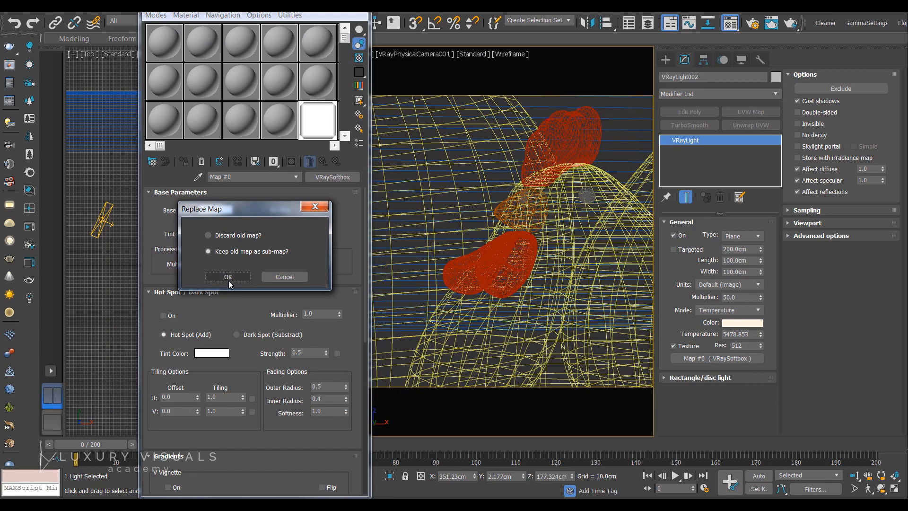
- Keep the softbox as a sub-map and load crease.jpg into Layer 2
click(227, 277)
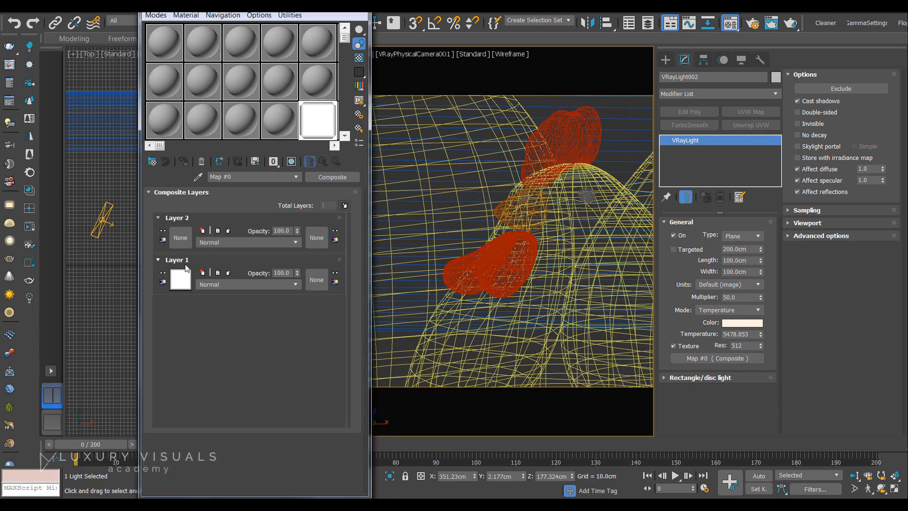
click(181, 280)
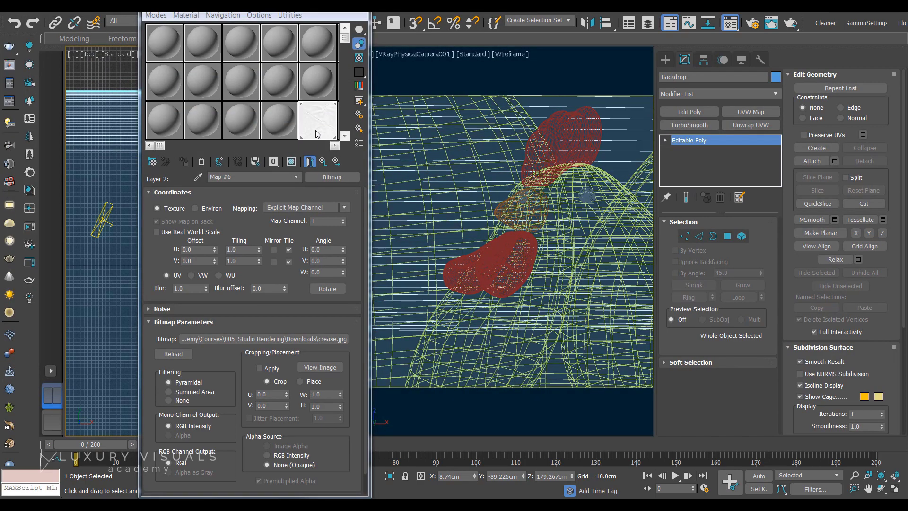
click(320, 367)
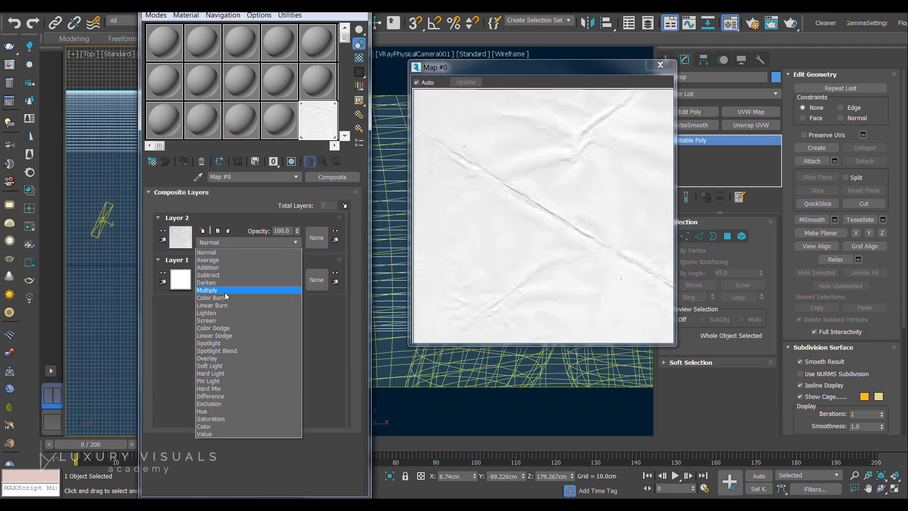
- Set the crease layer to Multiply blending at 100 opacity
click(207, 290)
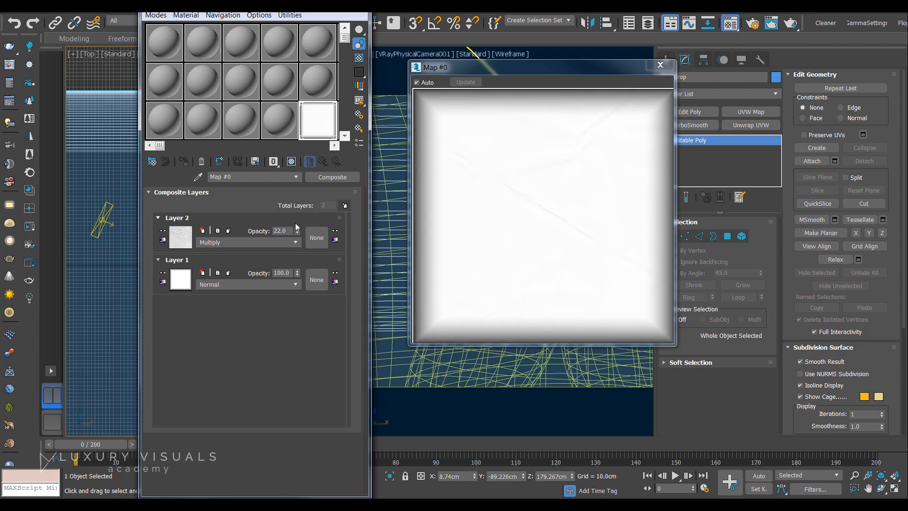
click(297, 229)
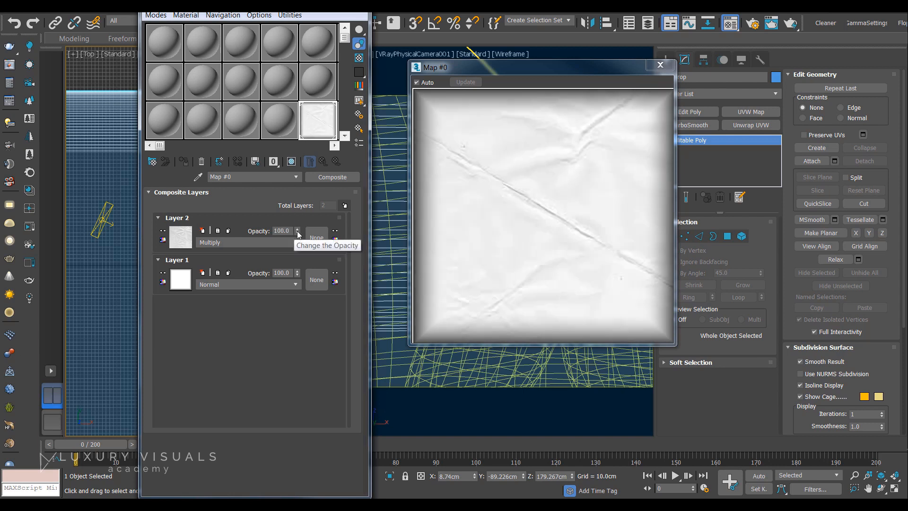
mouse_move(214, 341)
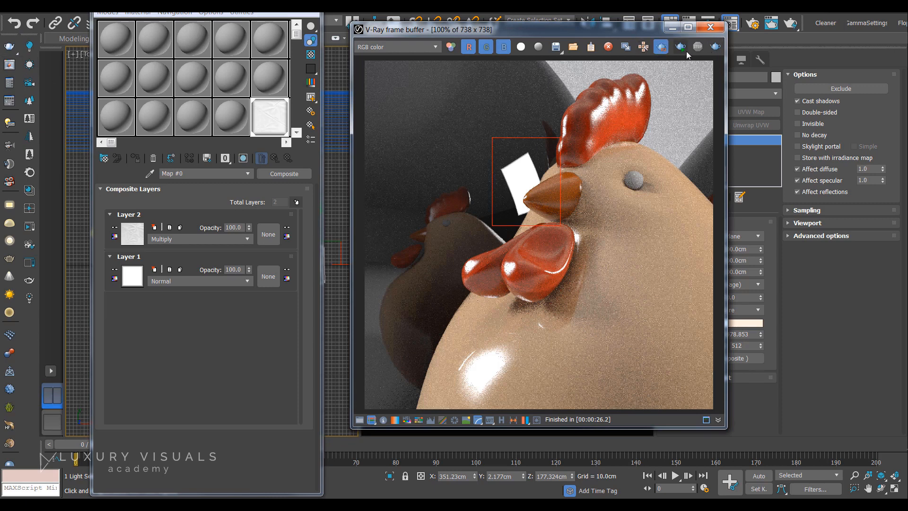
- Lower the V-Ray Frame Buffer exposure to about -2.78 in color corrections
click(679, 47)
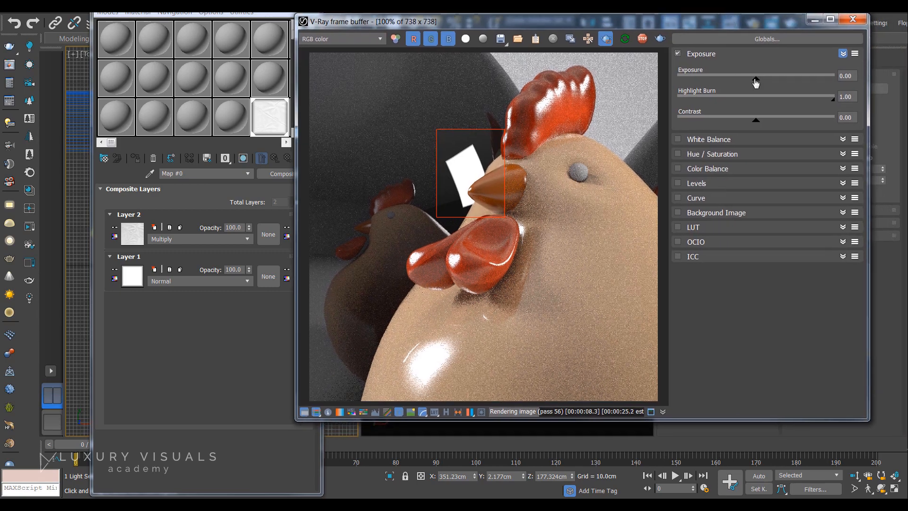
drag(756, 76, 720, 75)
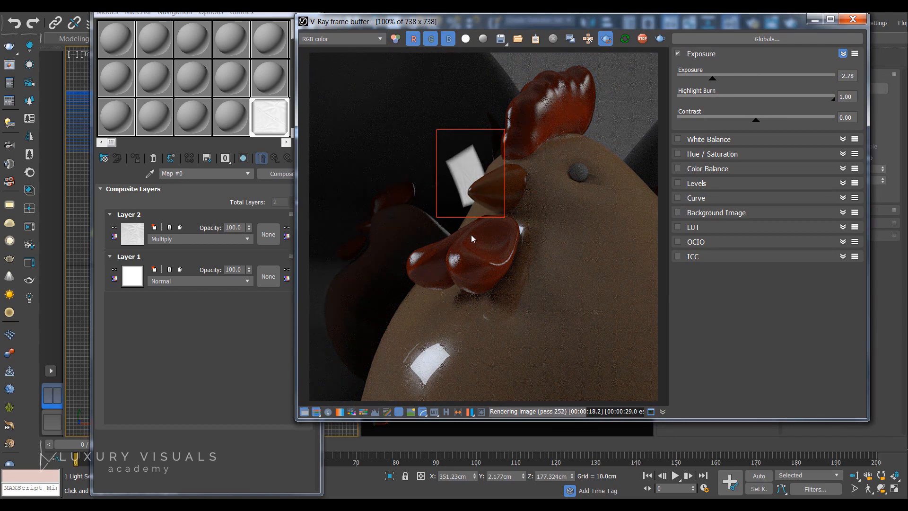
mouse_move(517, 188)
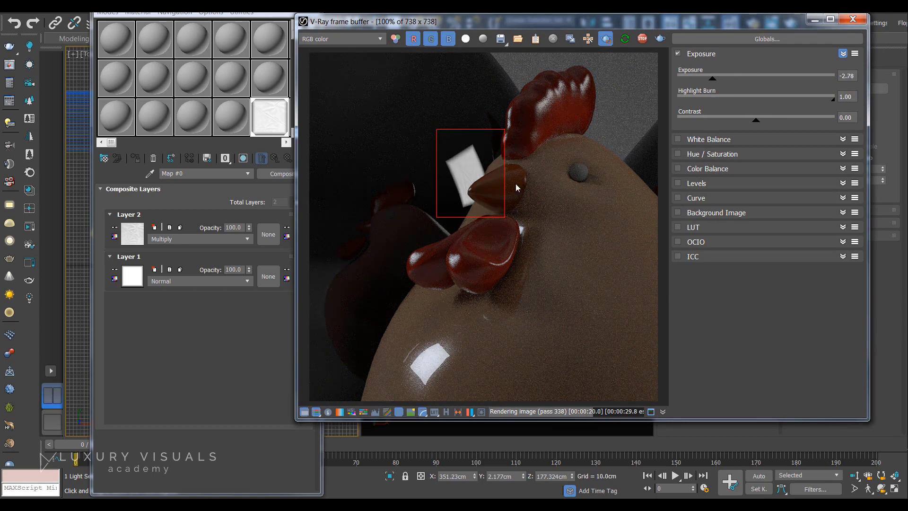